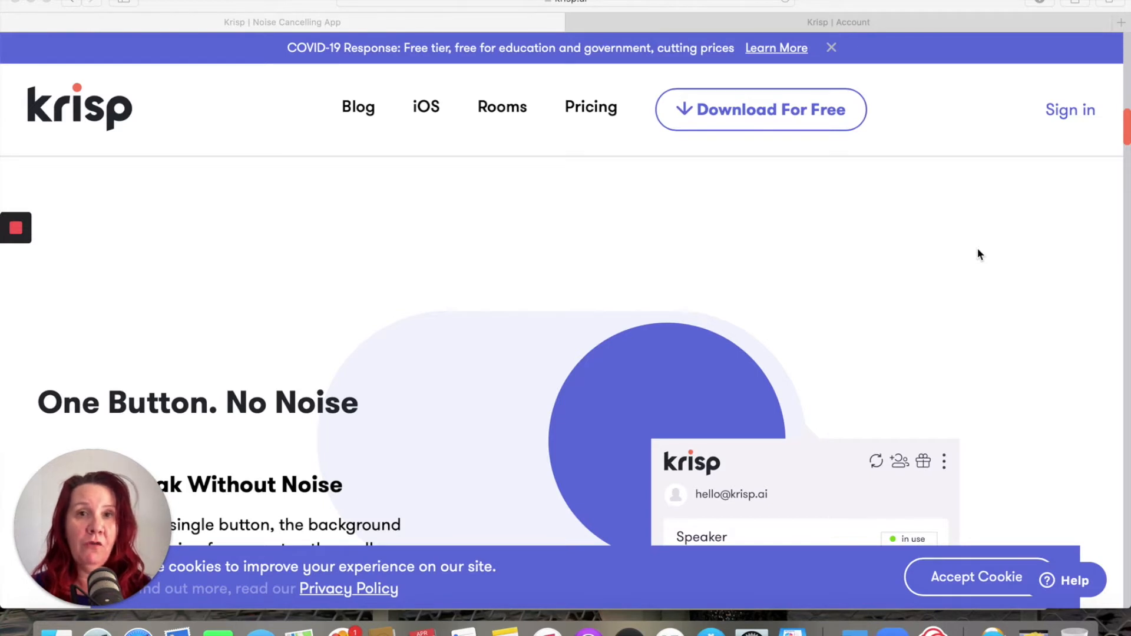
pyautogui.moveTo(976, 271)
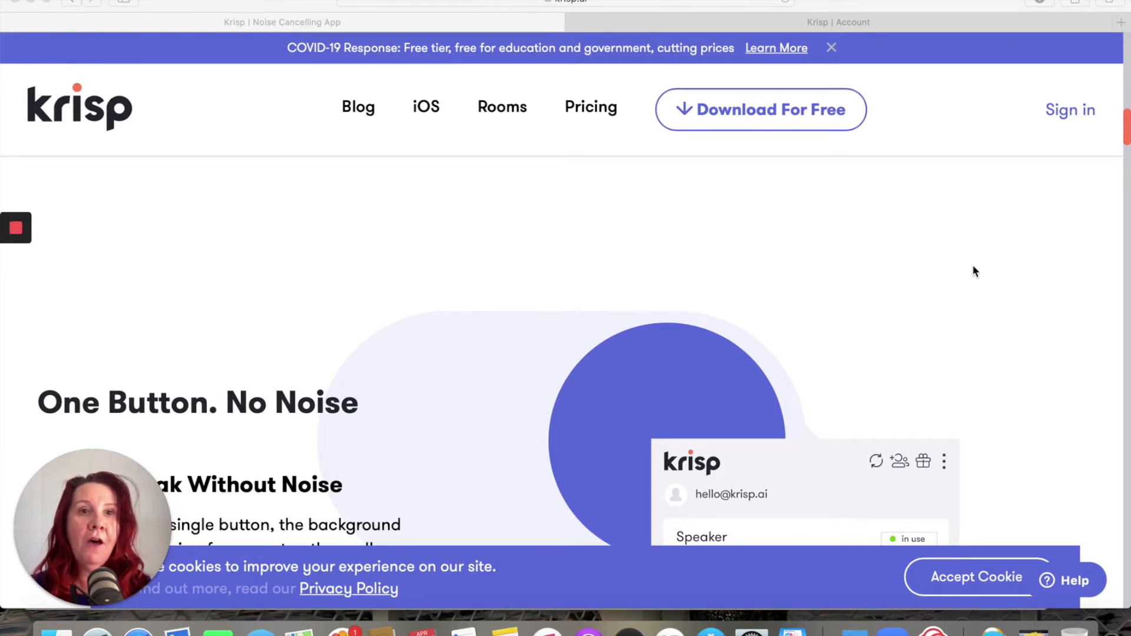
# Review the homepage noise-cancelling features, then switch to the 'Krisp | Account' referral page.
pyautogui.scroll(-3)
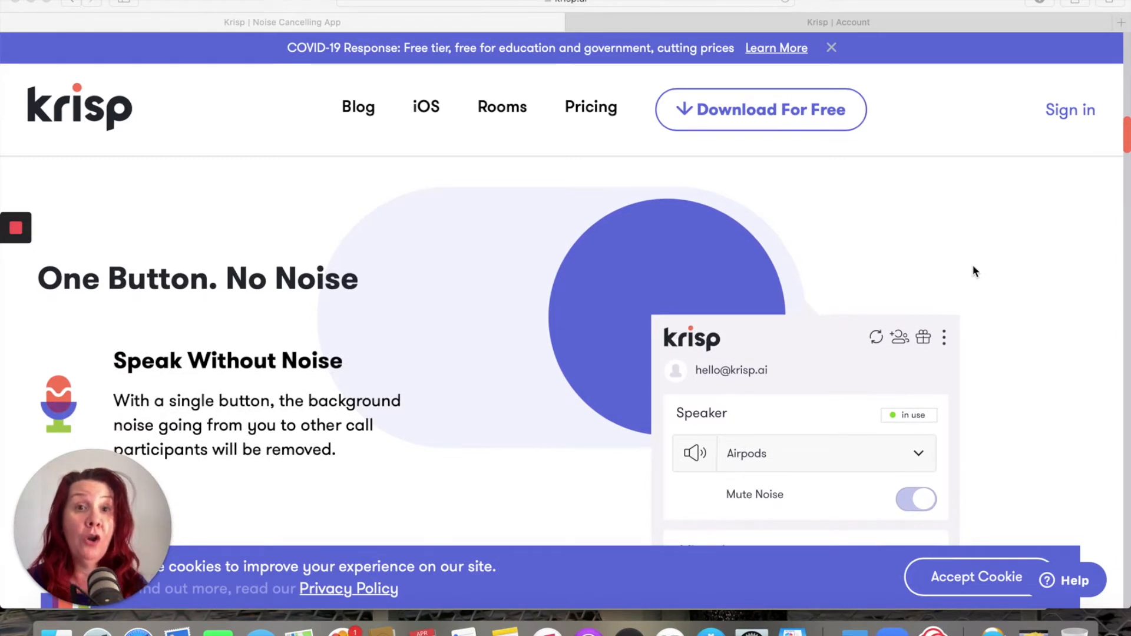
pyautogui.scroll(-3)
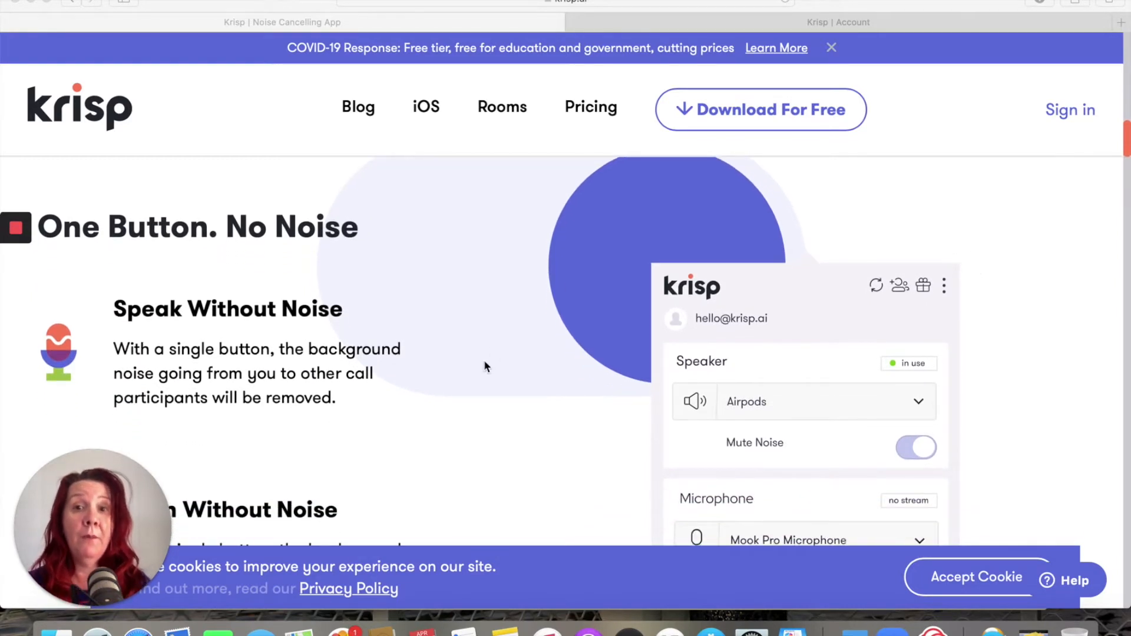
pyautogui.scroll(-3)
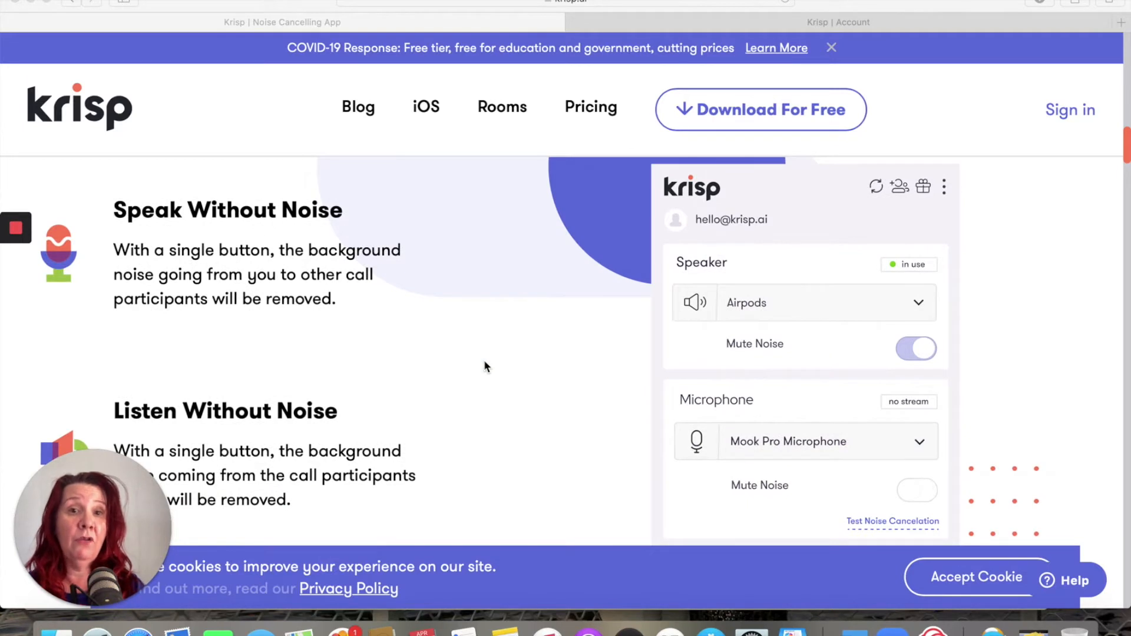
pyautogui.moveTo(750, 369)
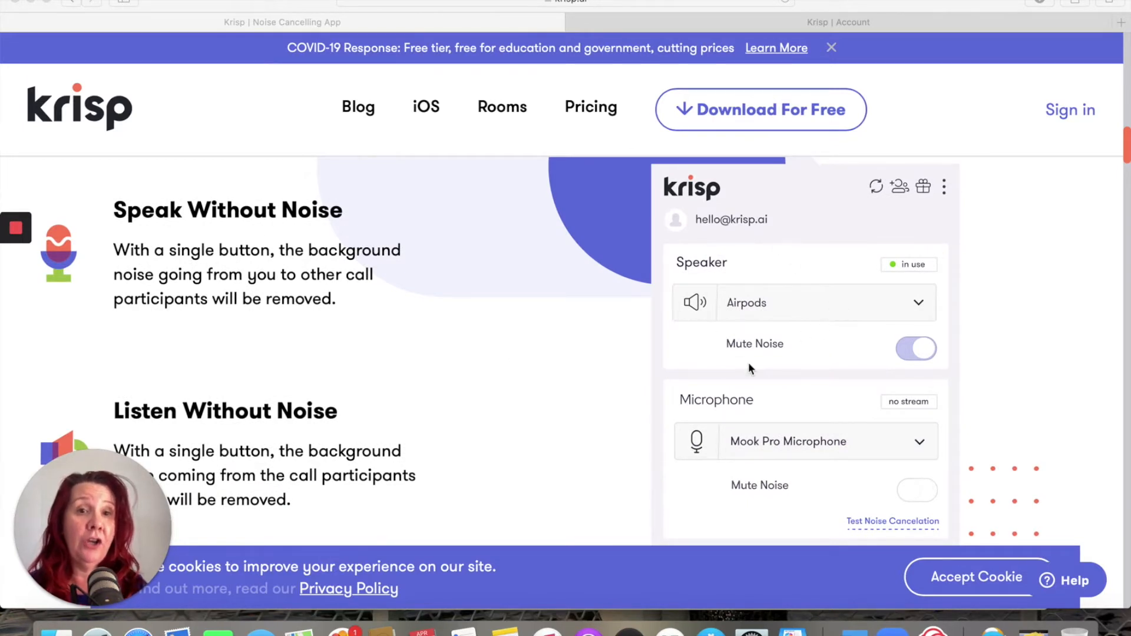
pyautogui.scroll(-3)
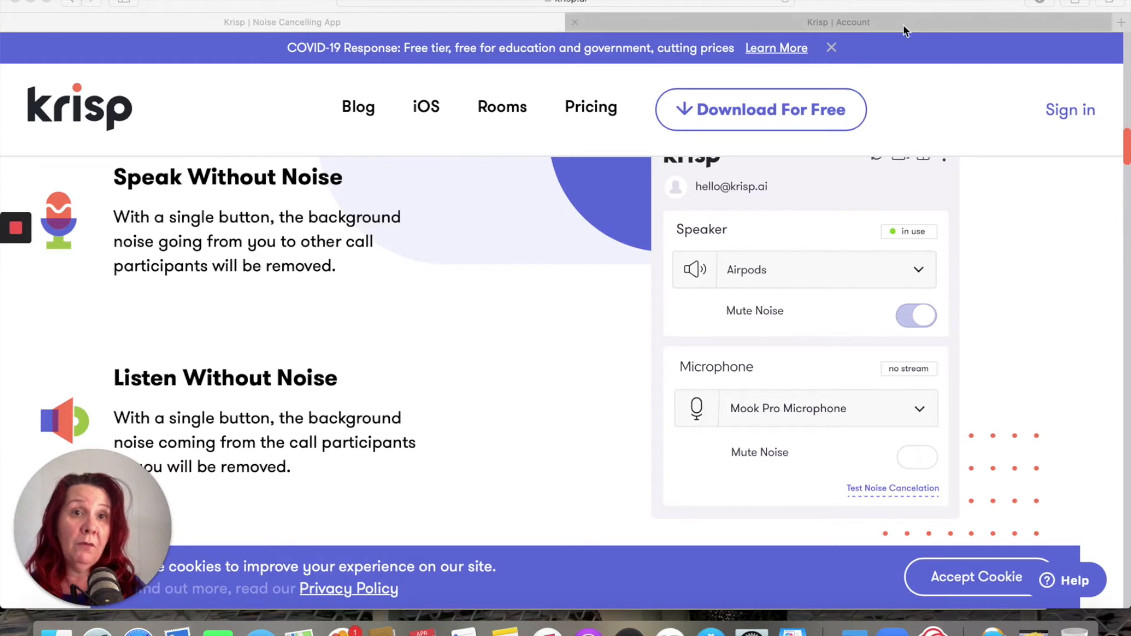
pyautogui.click(839, 23)
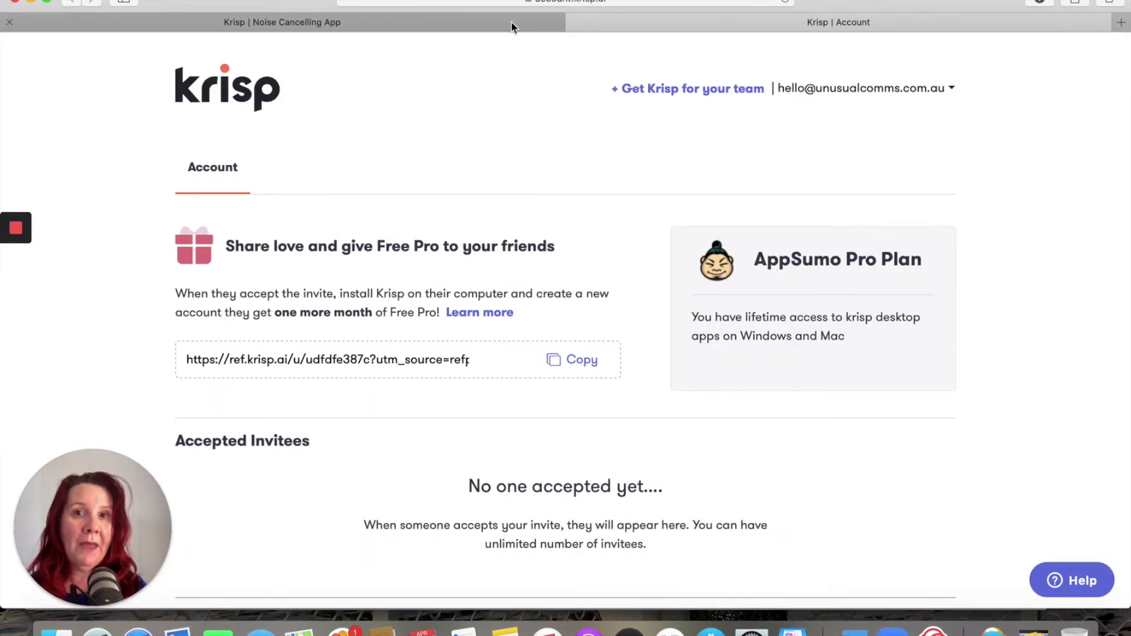
pyautogui.moveTo(406, 391)
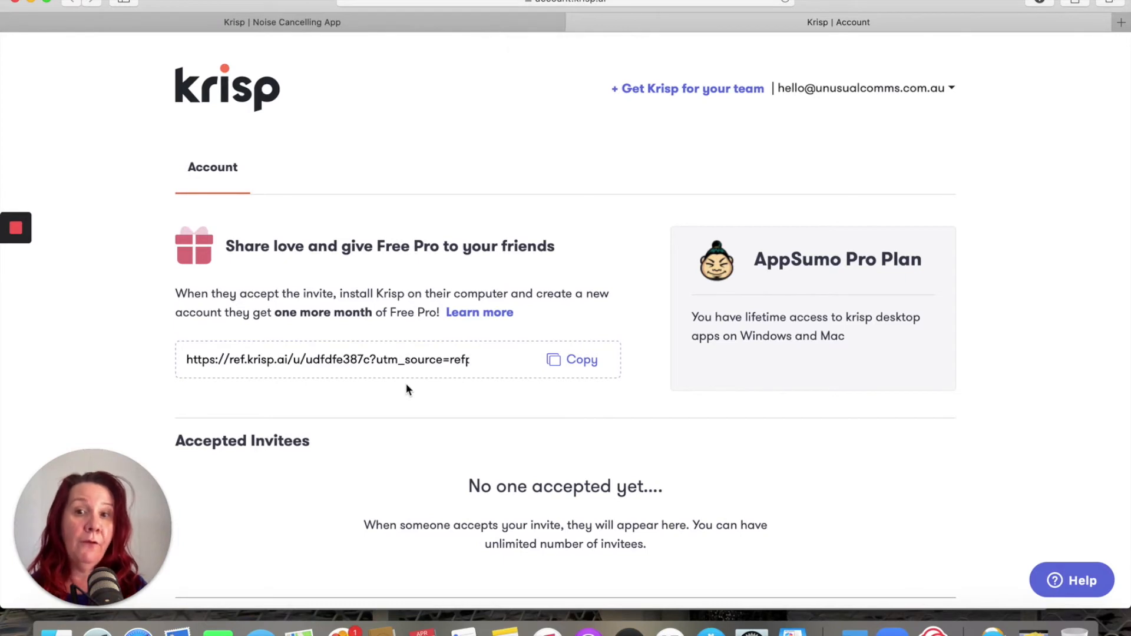
# Return to the 'Krisp | Noise Cancelling App' homepage and reach the Krisp Supports devices-and-apps section.
pyautogui.click(295, 23)
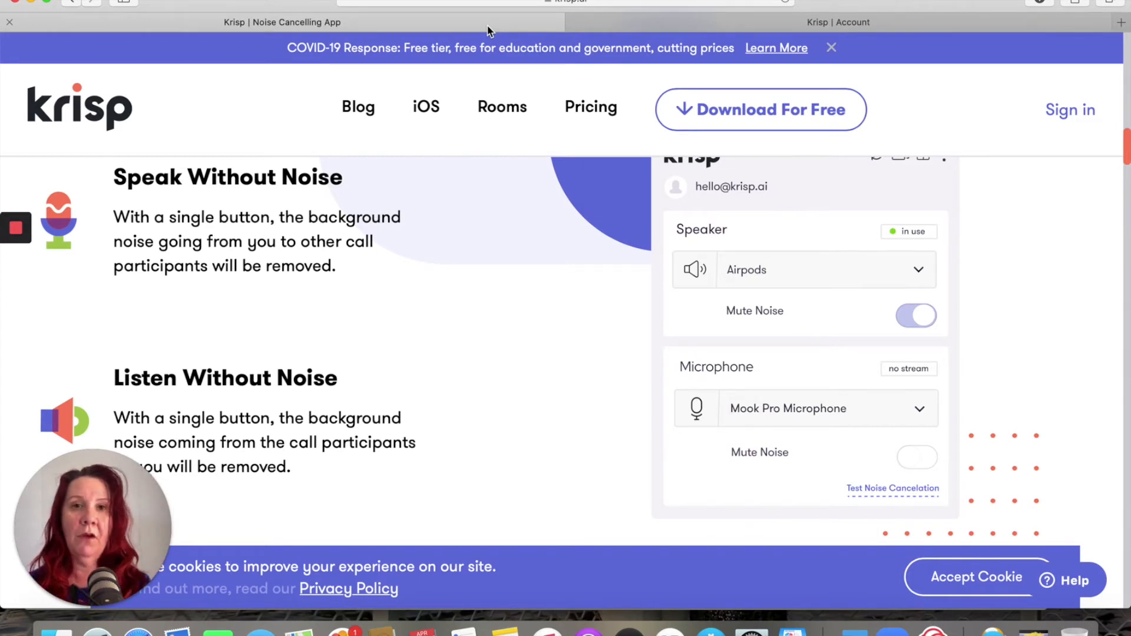
pyautogui.scroll(-3)
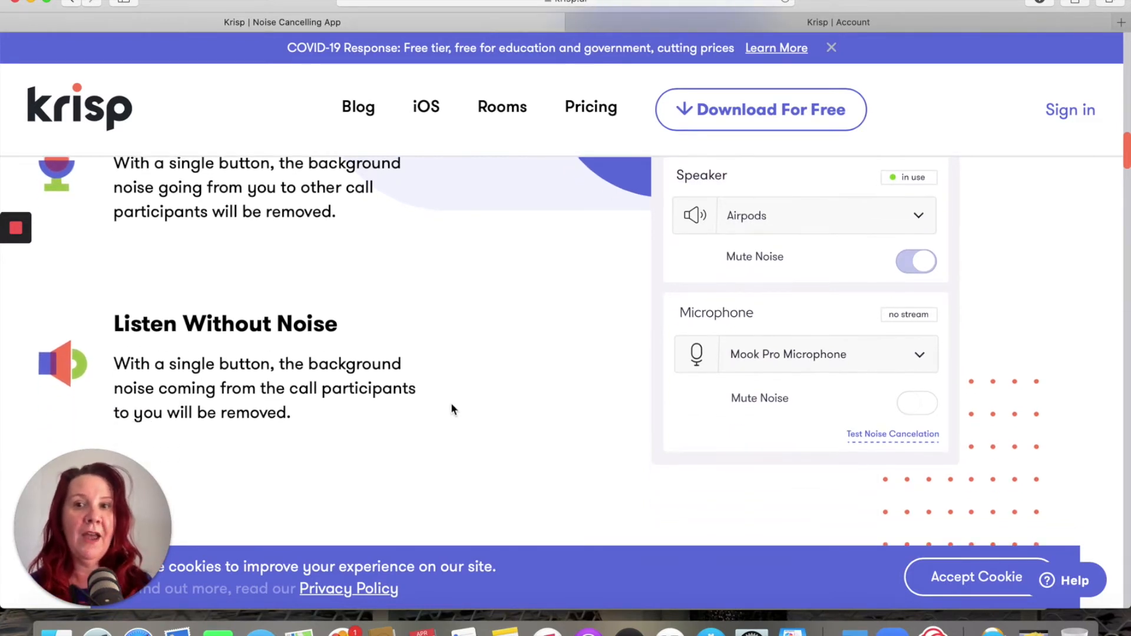
pyautogui.scroll(-3)
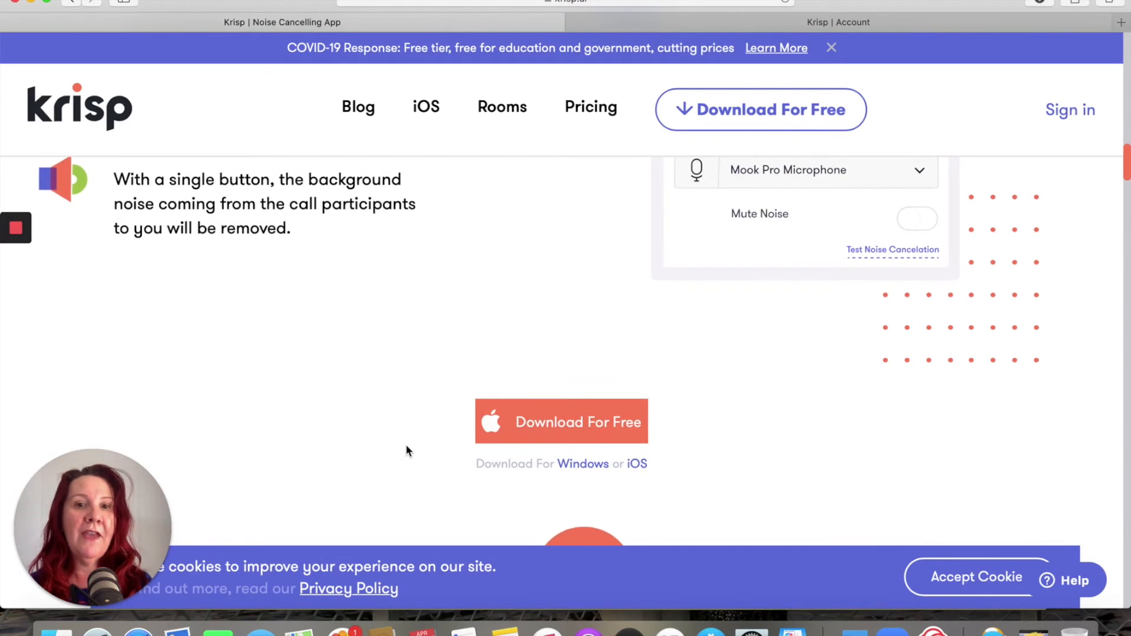
pyautogui.scroll(-3)
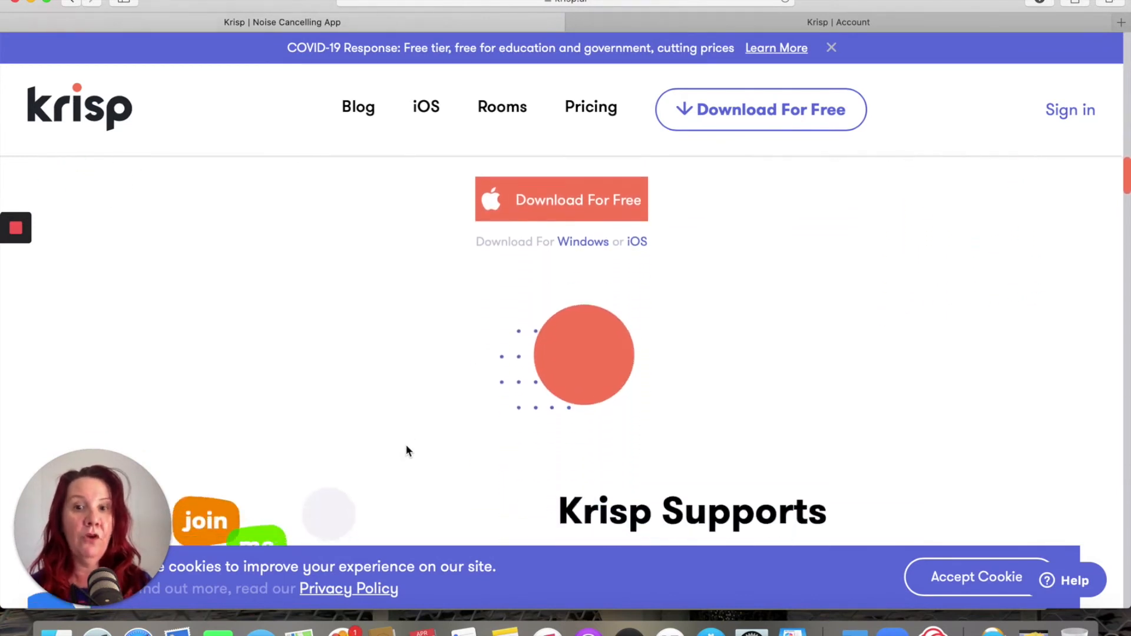
pyautogui.scroll(-3)
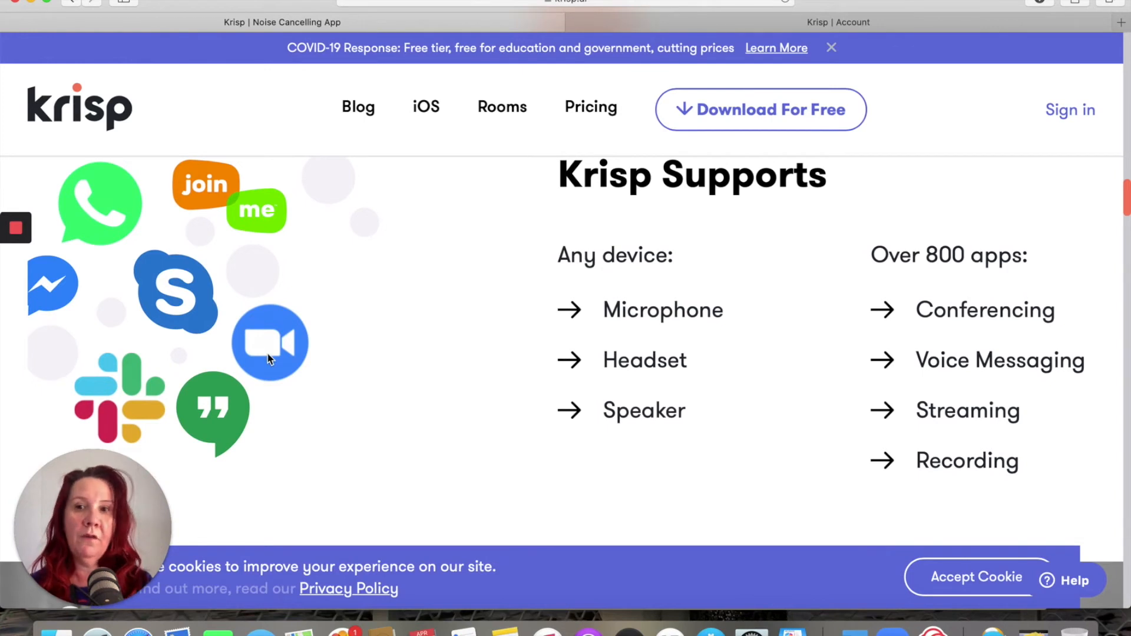
pyautogui.moveTo(579, 374)
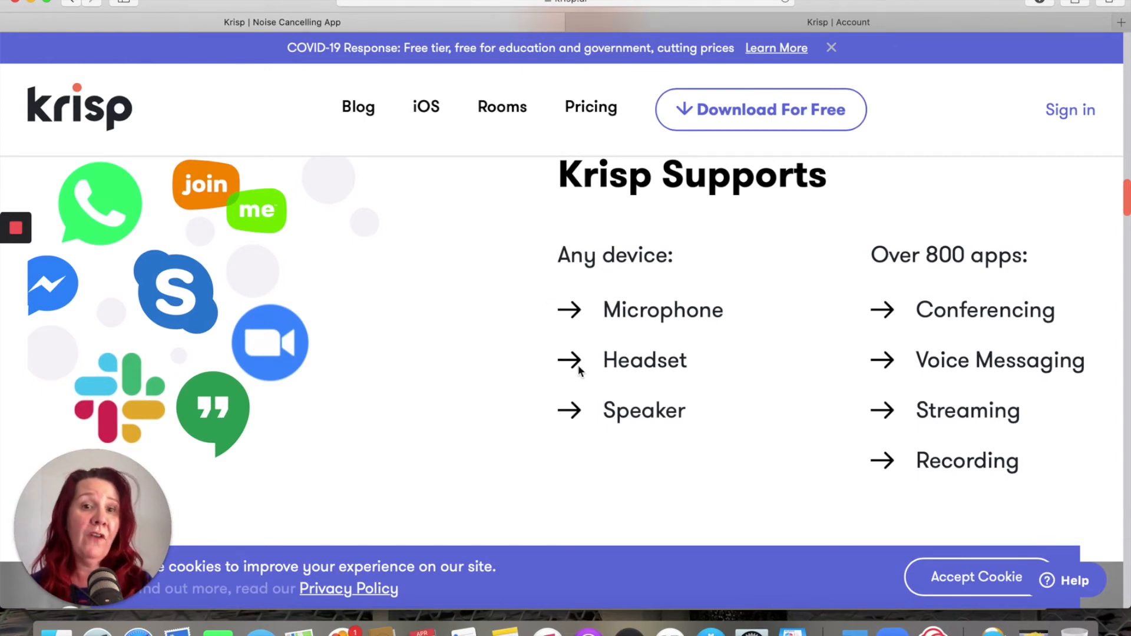